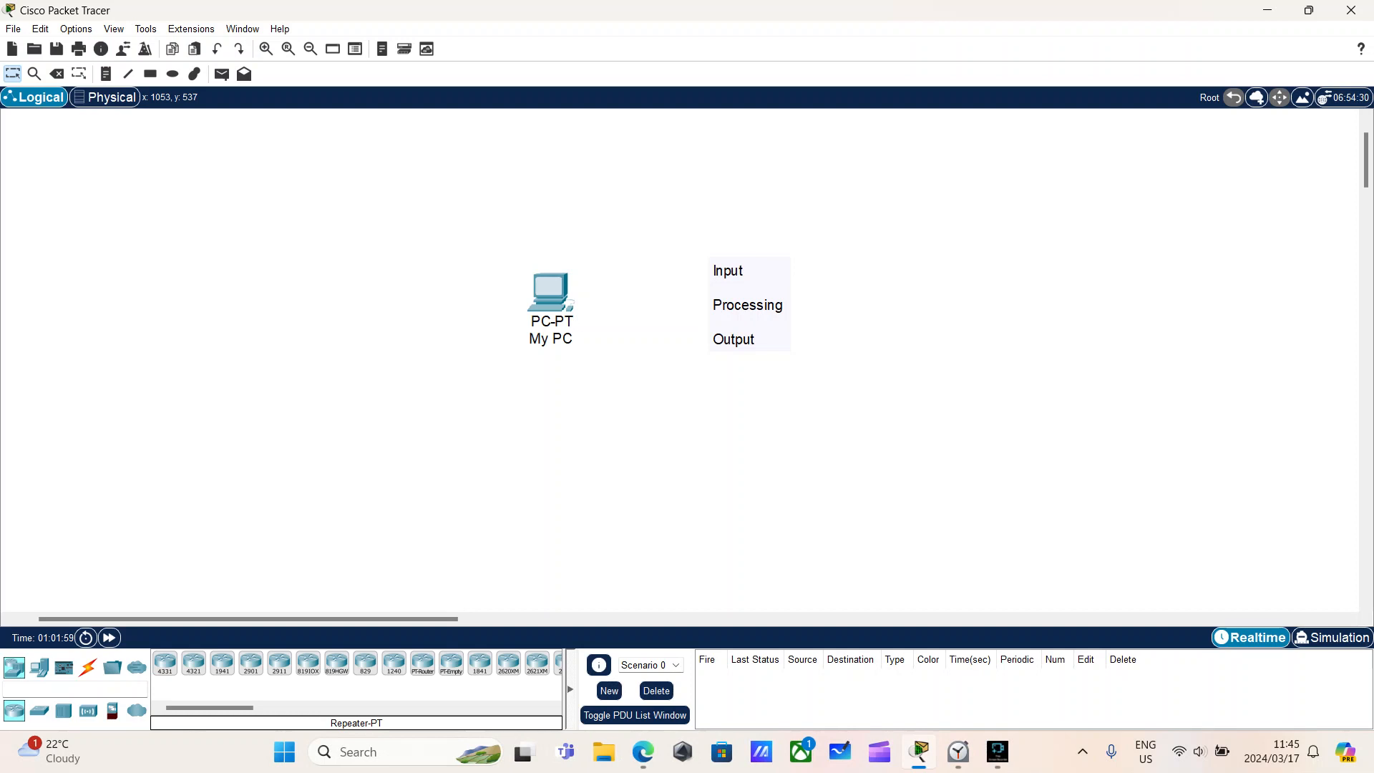
pyautogui.moveTo(651, 508)
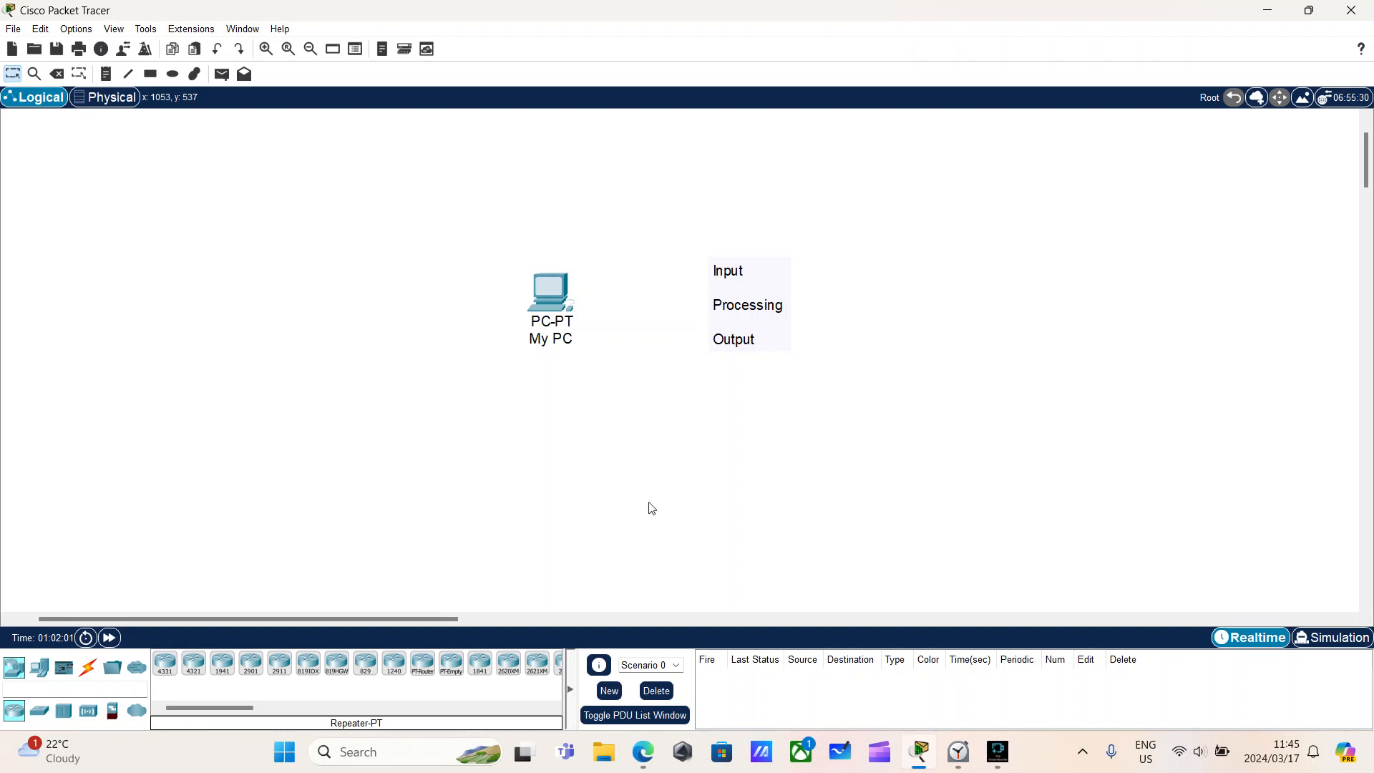